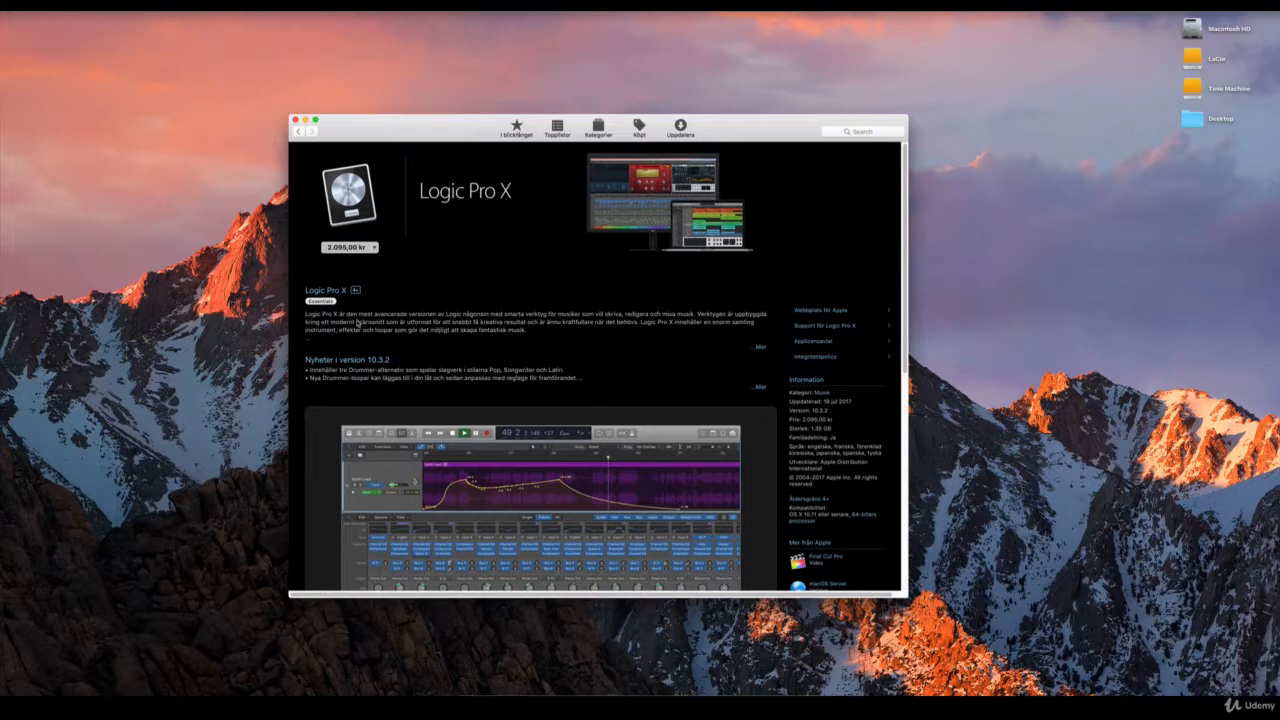
pyautogui.moveTo(530, 350)
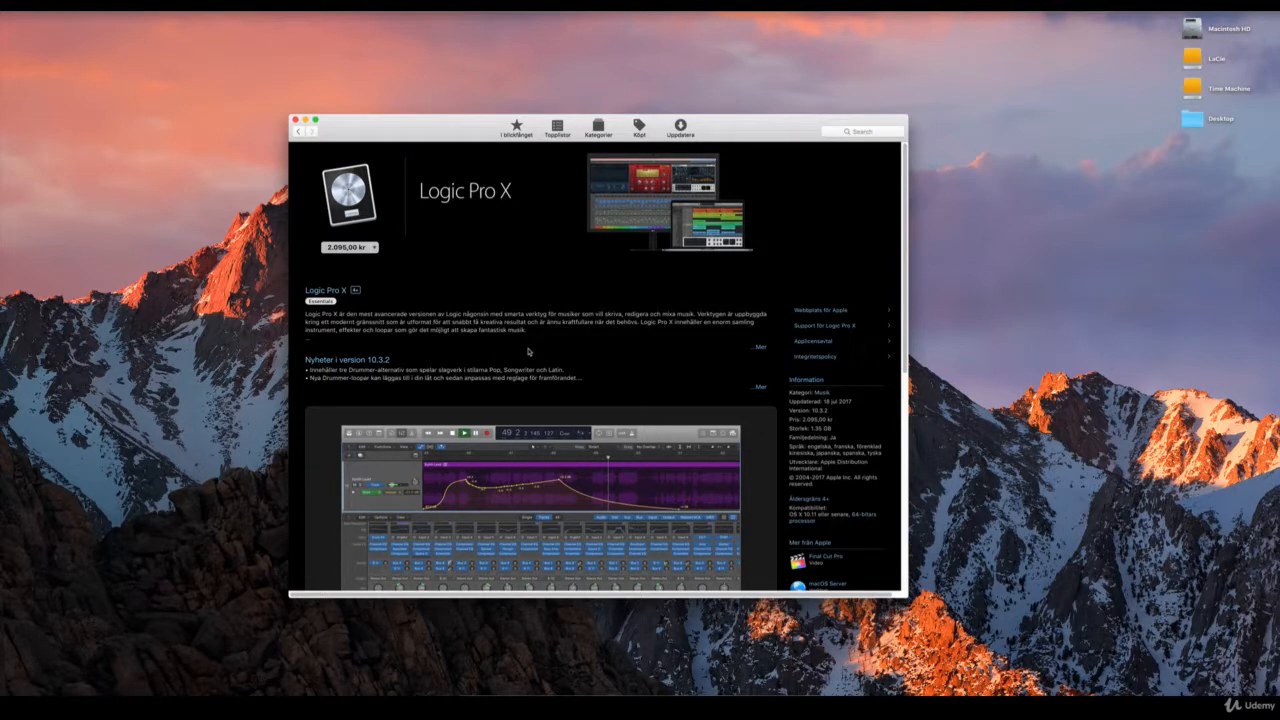
pyautogui.moveTo(575, 340)
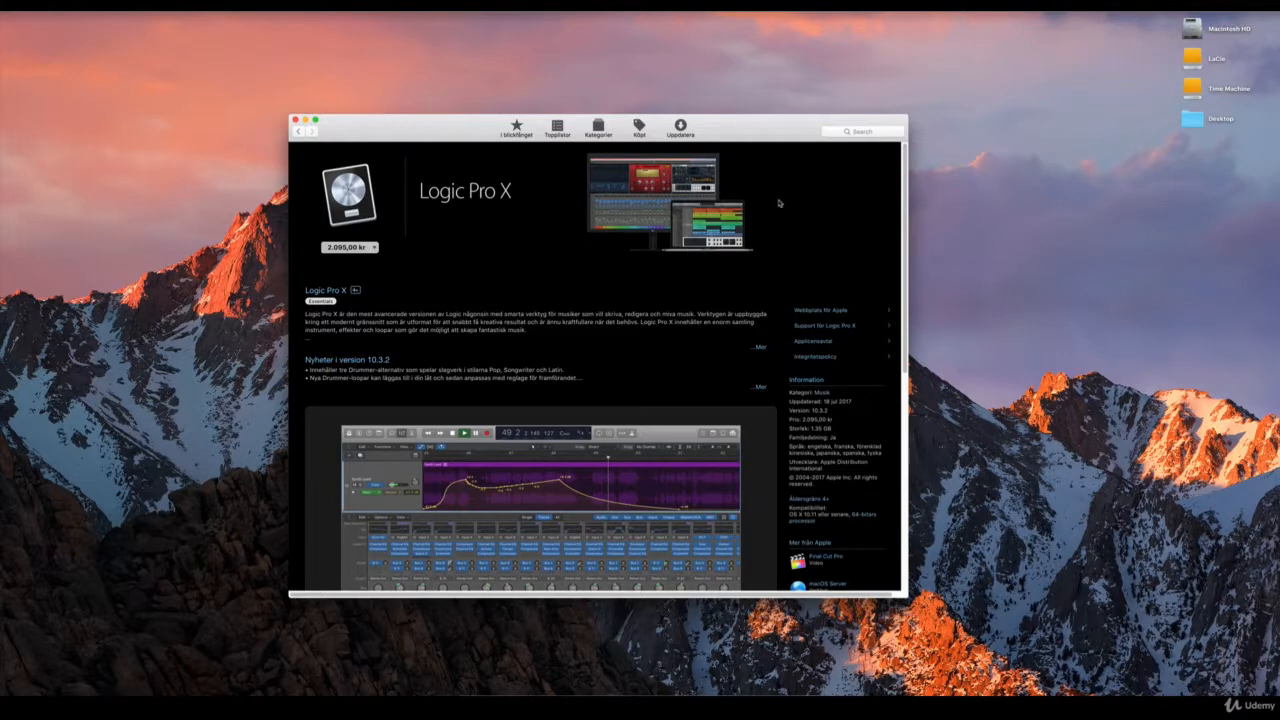
pyautogui.moveTo(897, 163)
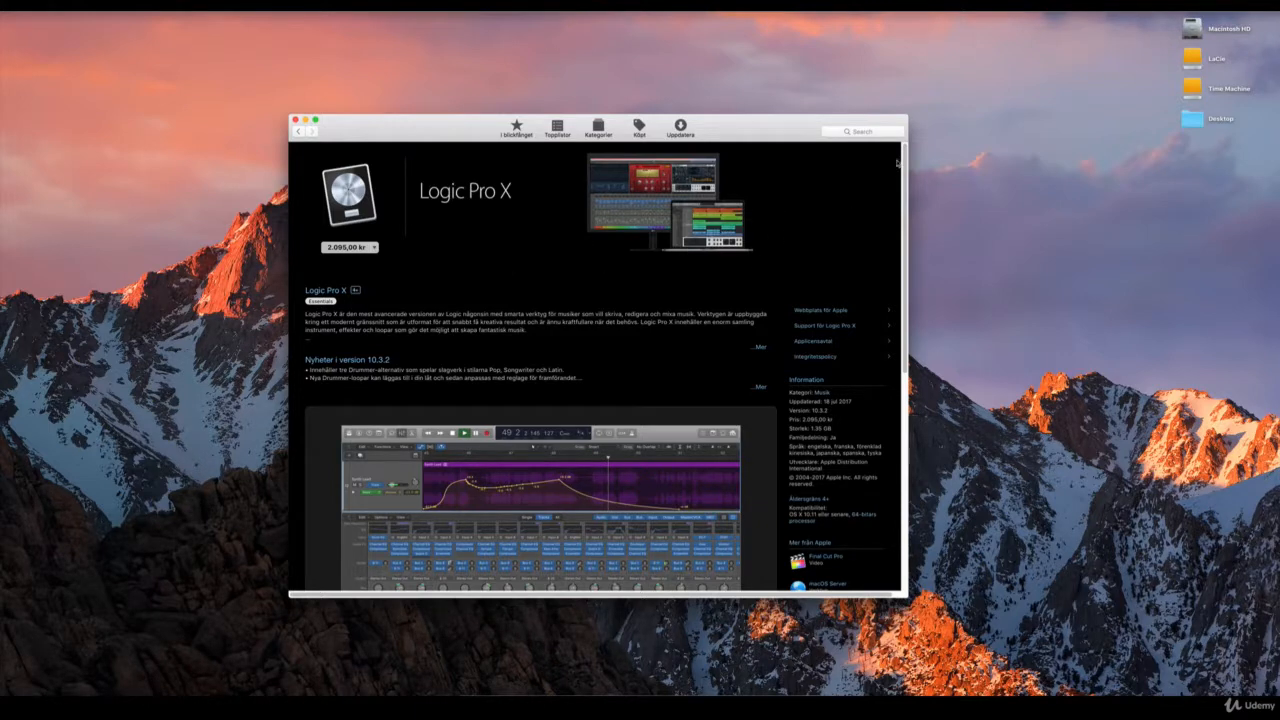
pyautogui.moveTo(853, 235)
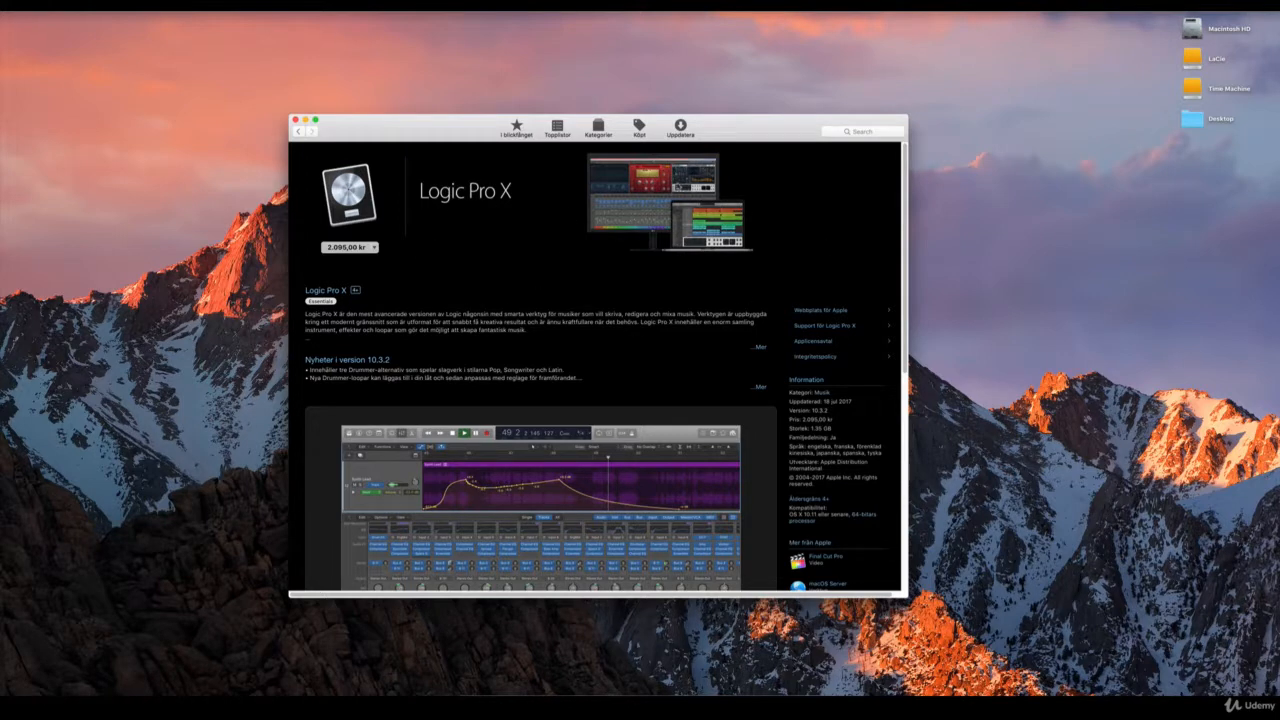
pyautogui.moveTo(673, 288)
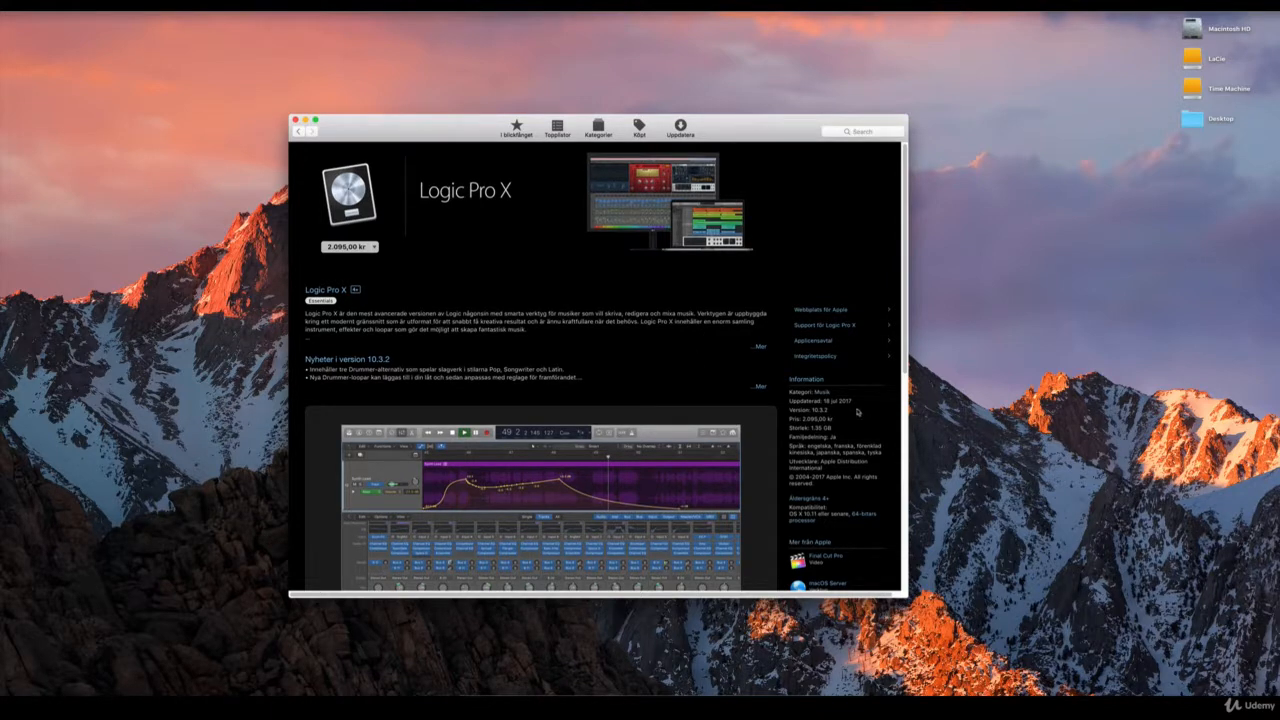
pyautogui.moveTo(805, 413)
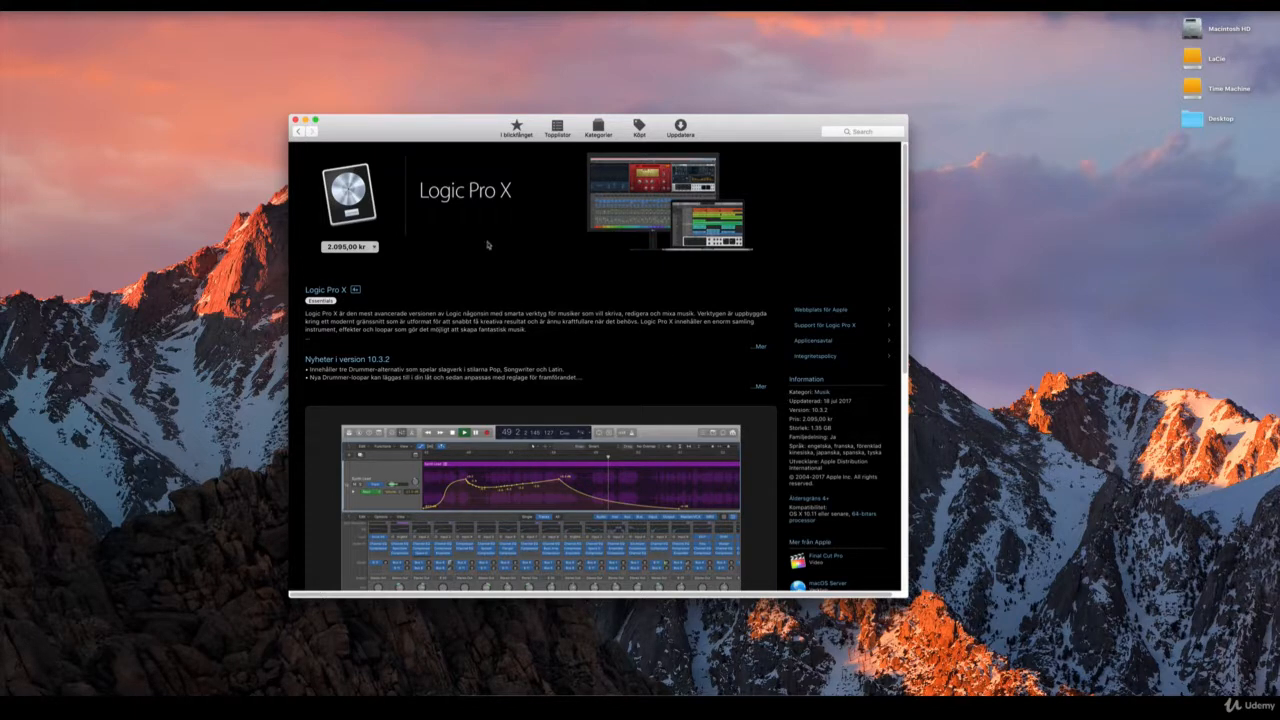
pyautogui.moveTo(728, 455)
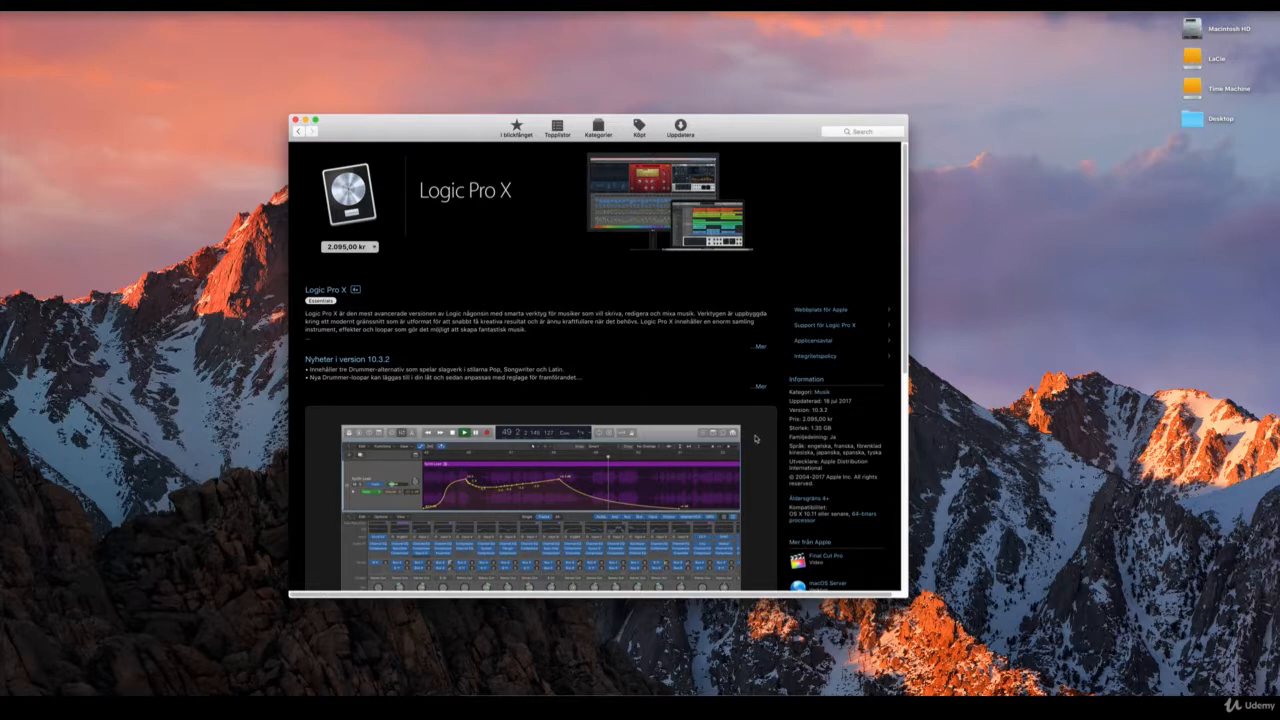
pyautogui.moveTo(575, 398)
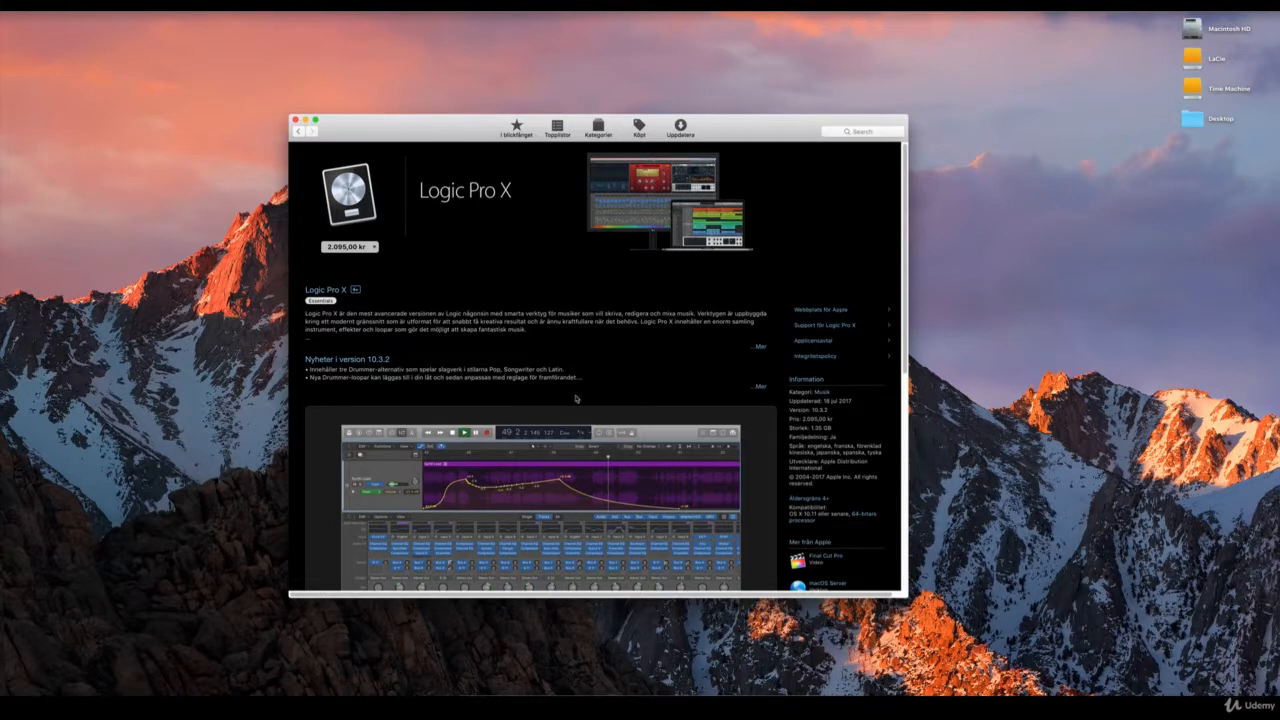
pyautogui.moveTo(477, 256)
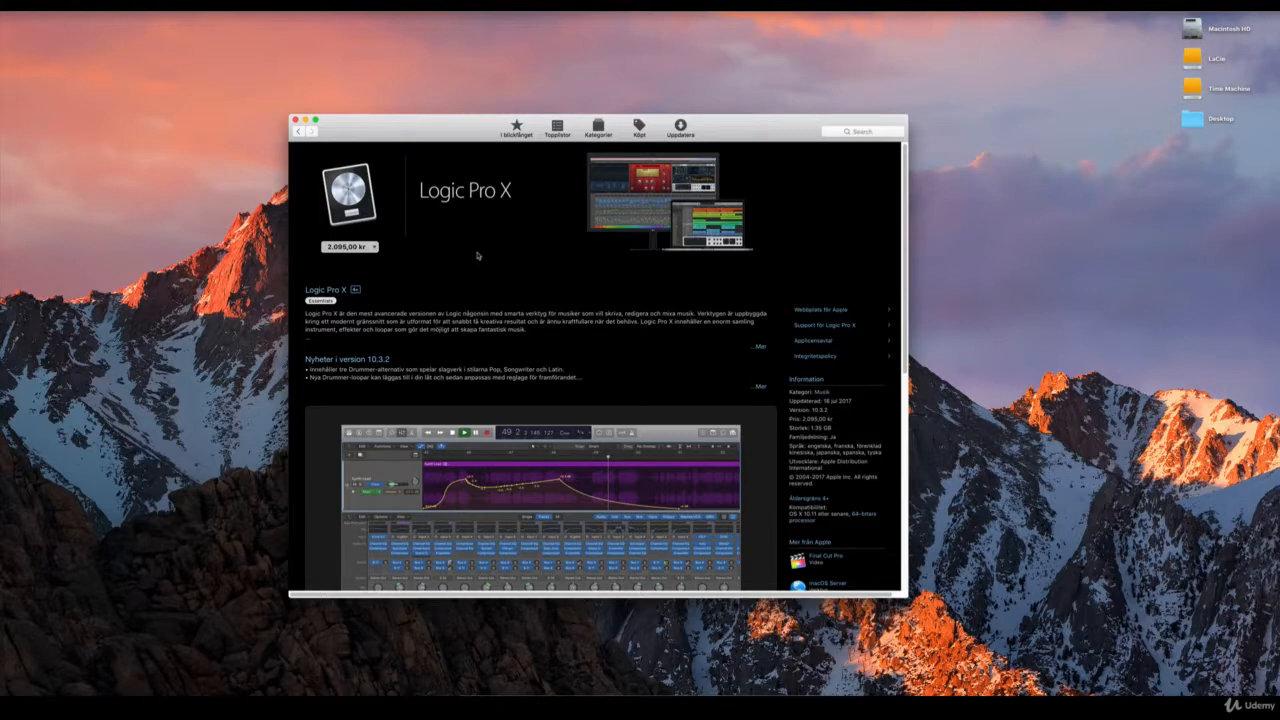
# Buy and install Logic Pro X so its essential sounds start downloading.
pyautogui.click(298, 121)
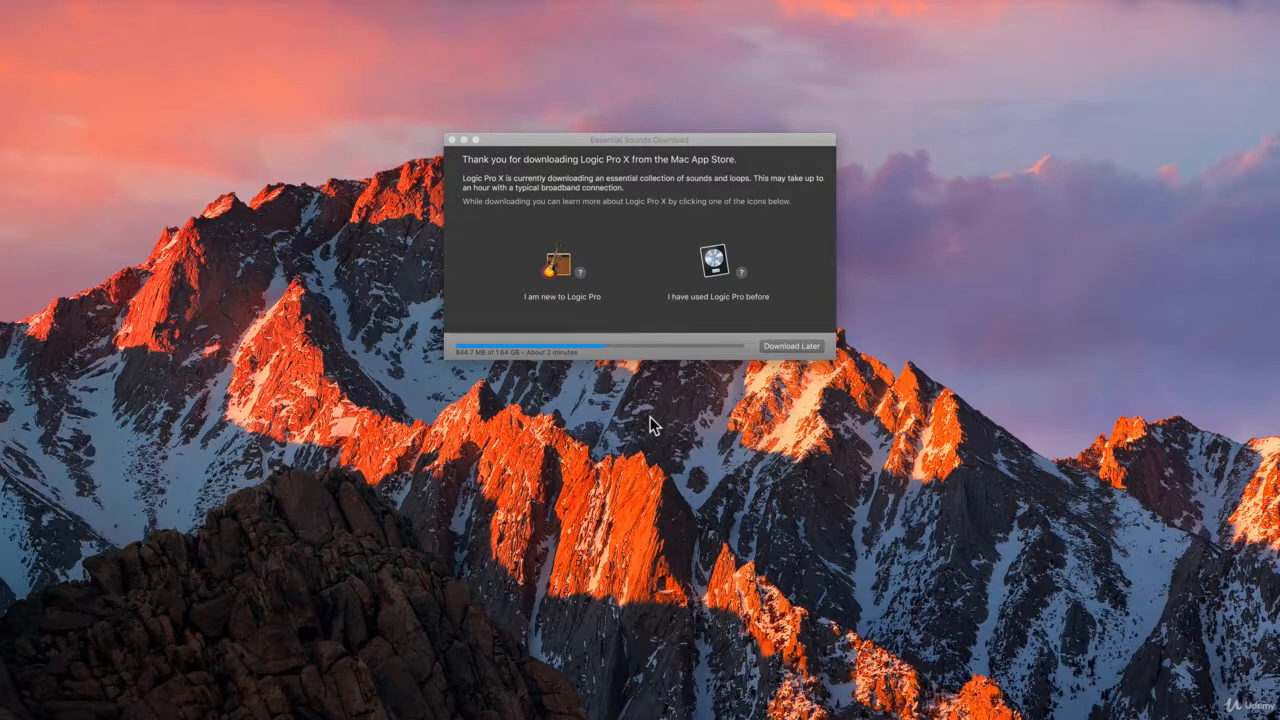
# Dismiss the Essential Sounds Download window, leaving Logic Pro X active.
pyautogui.click(791, 345)
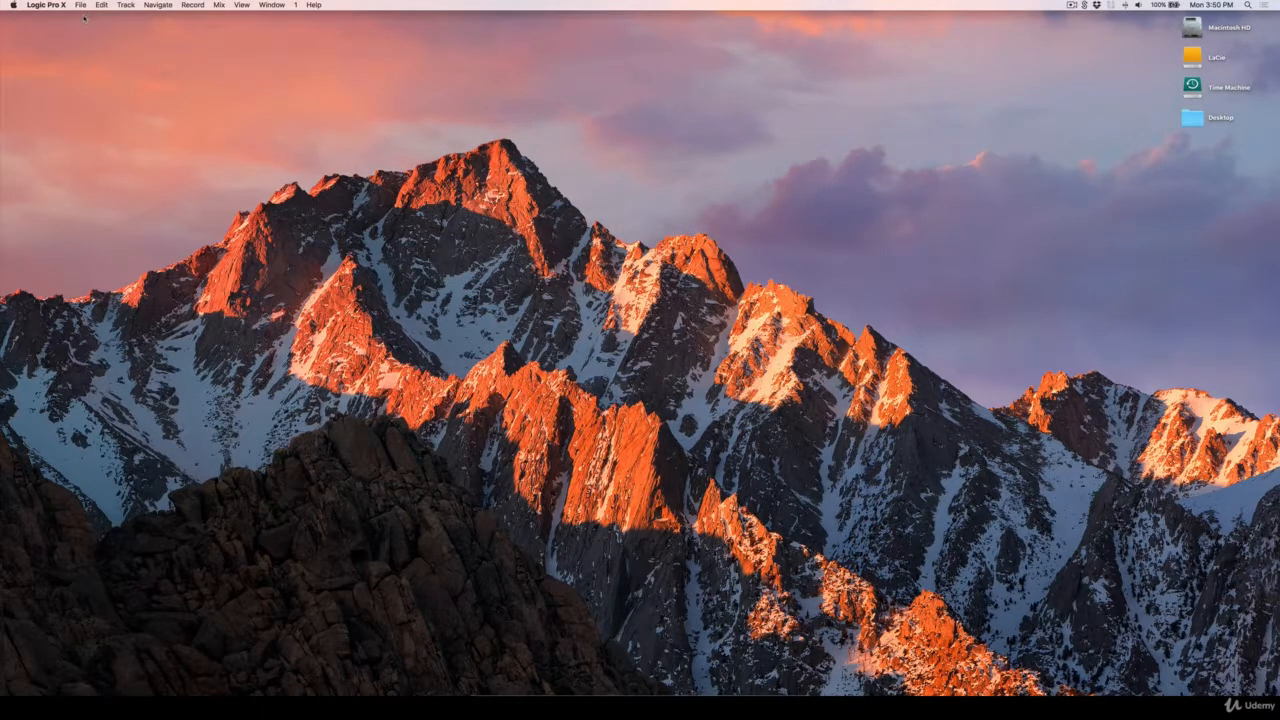
pyautogui.moveTo(85, 12)
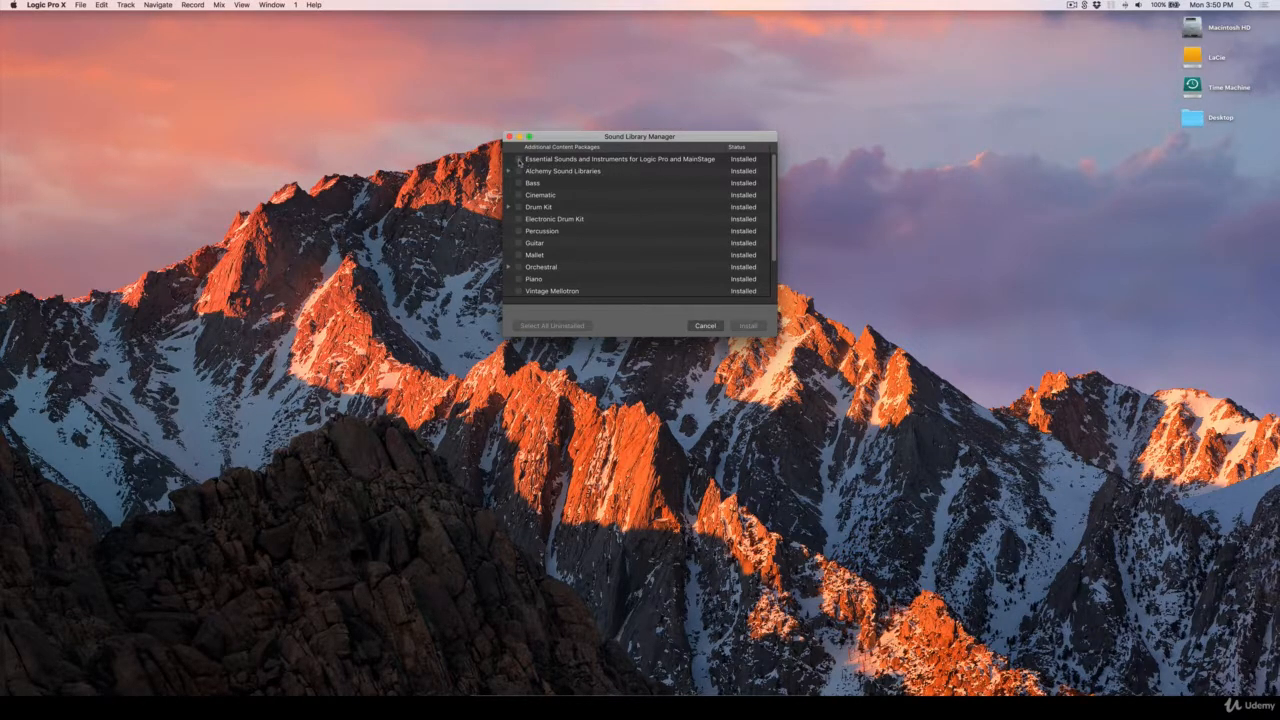
# Mark Essential Sounds, Alchemy Sound Libraries and Bass packages, totalling about 17 GB.
pyautogui.scroll(-3)
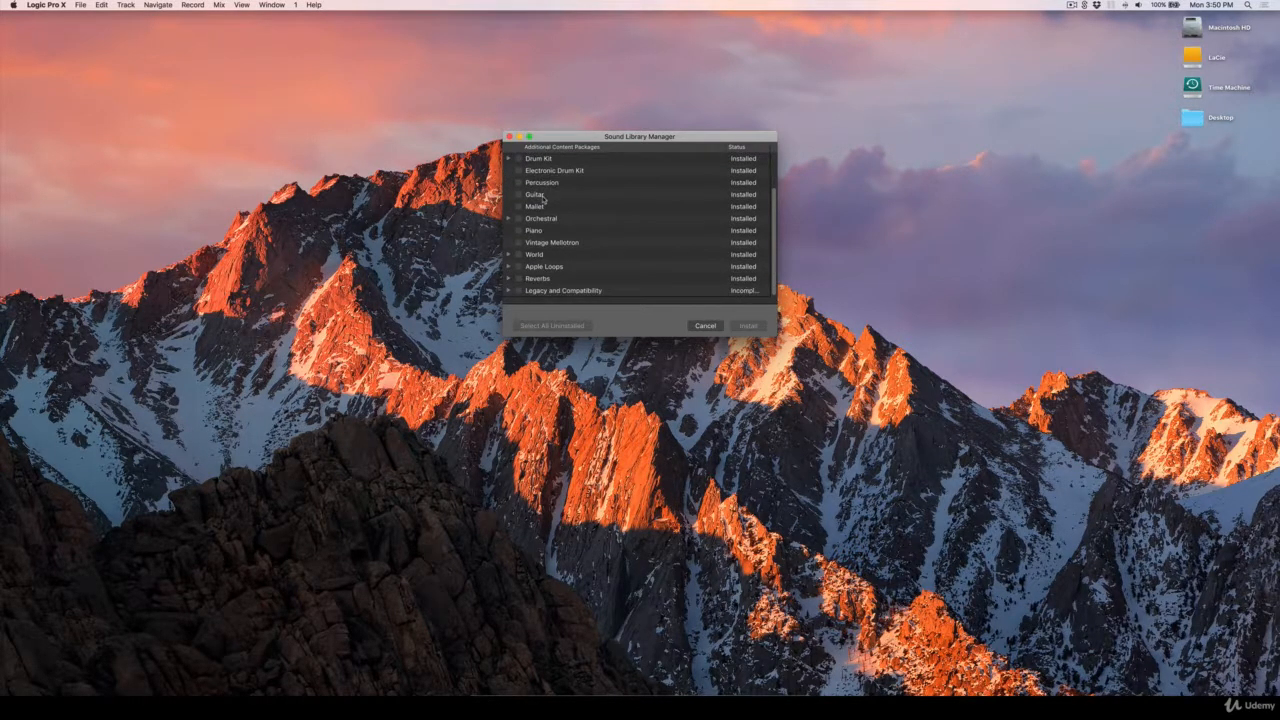
pyautogui.scroll(3)
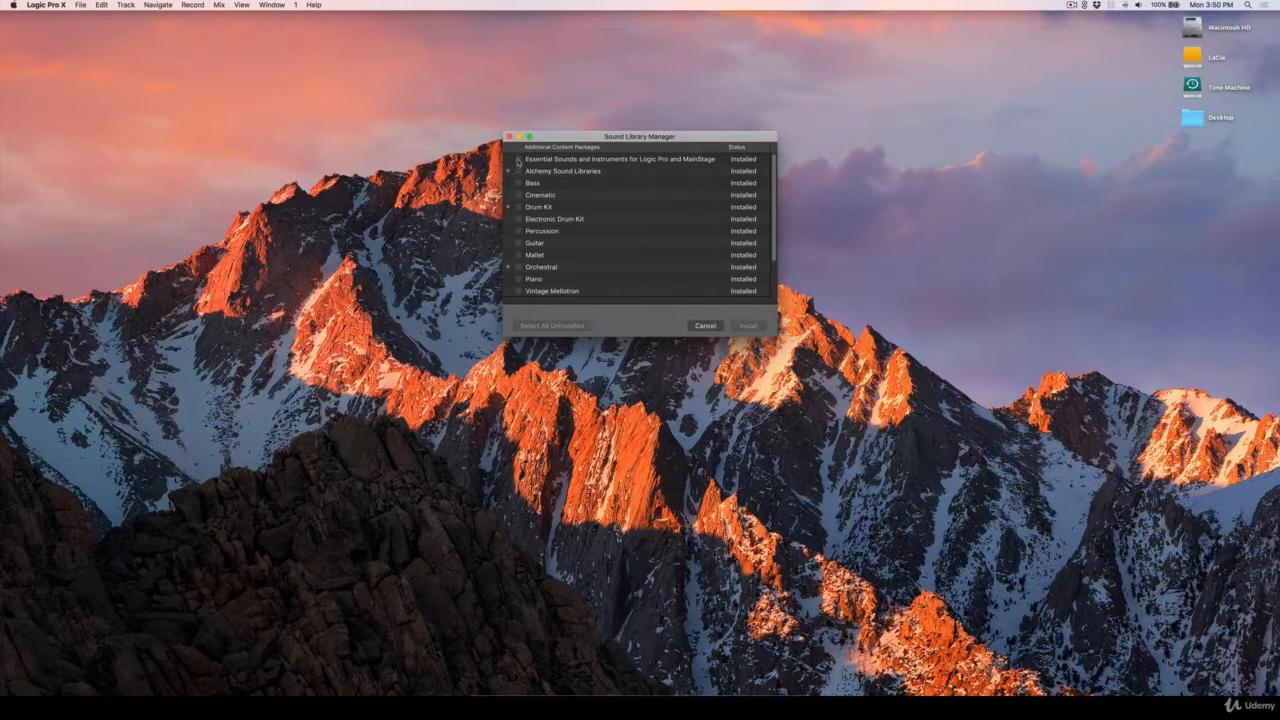
pyautogui.click(518, 183)
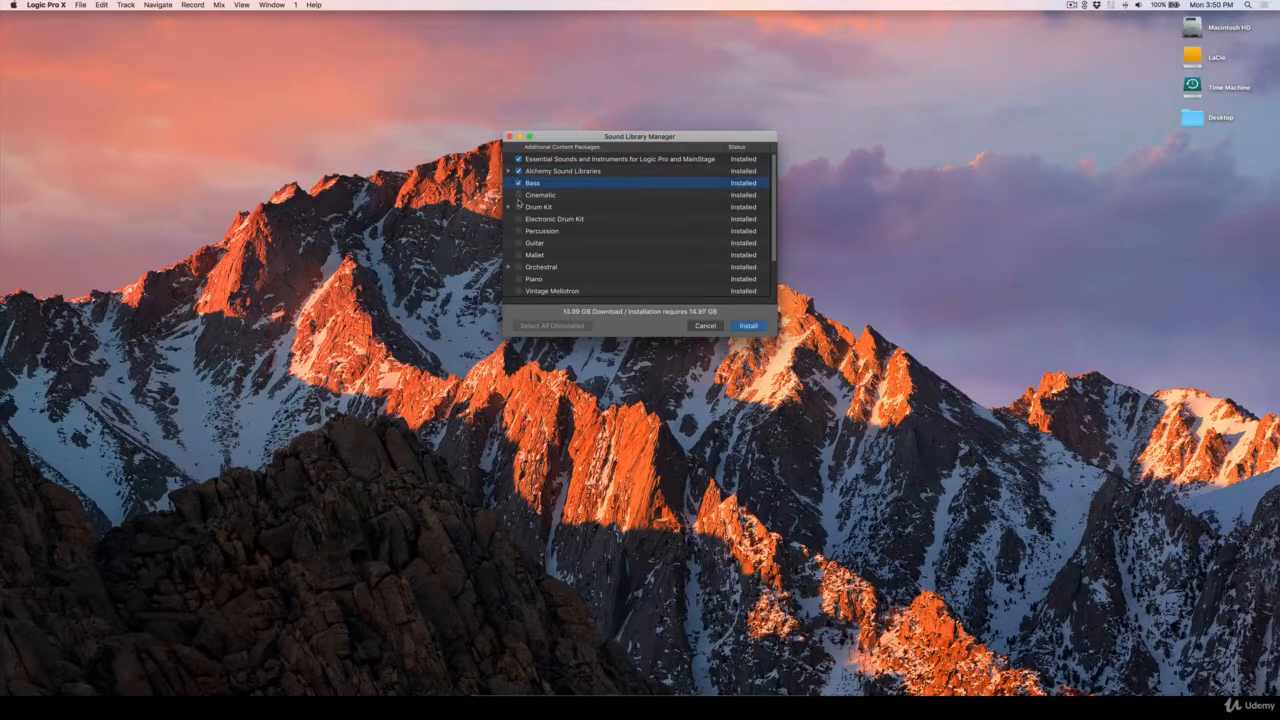